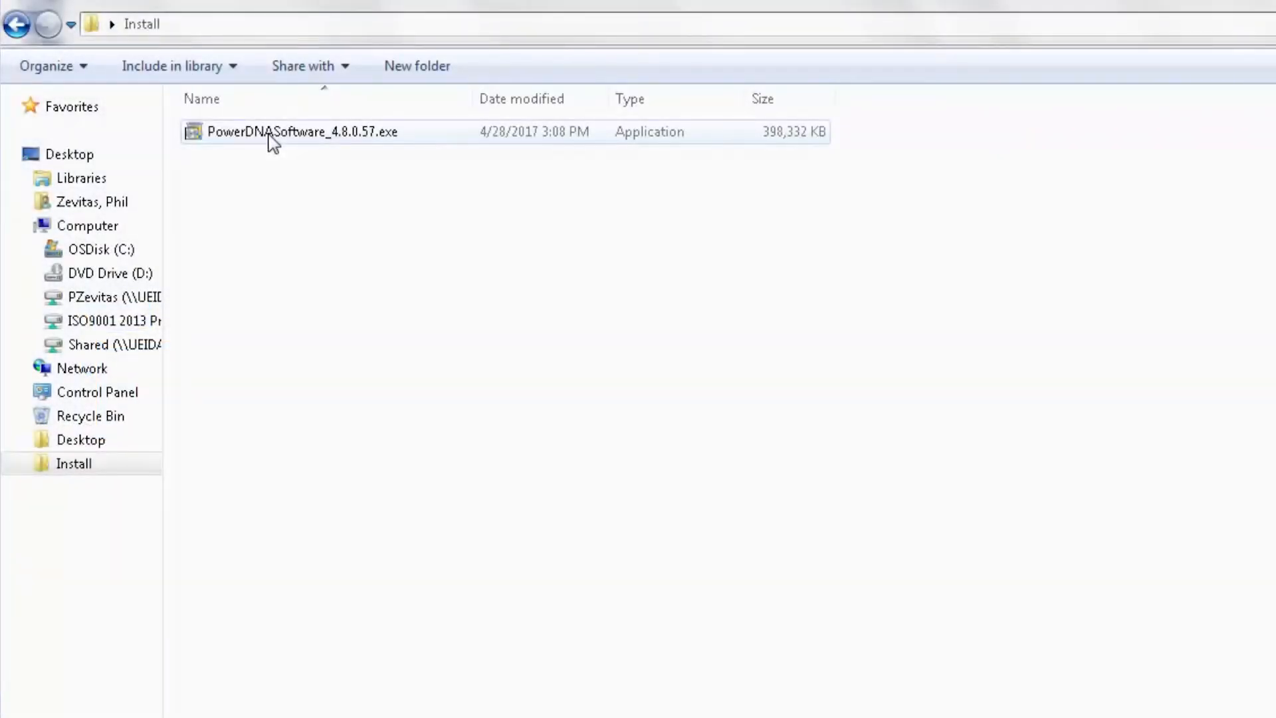
Step: Launch PowerDNASoftware_4.8.0.57.exe from the Install folder and advance past the installer's welcome page
right_click(306, 132)
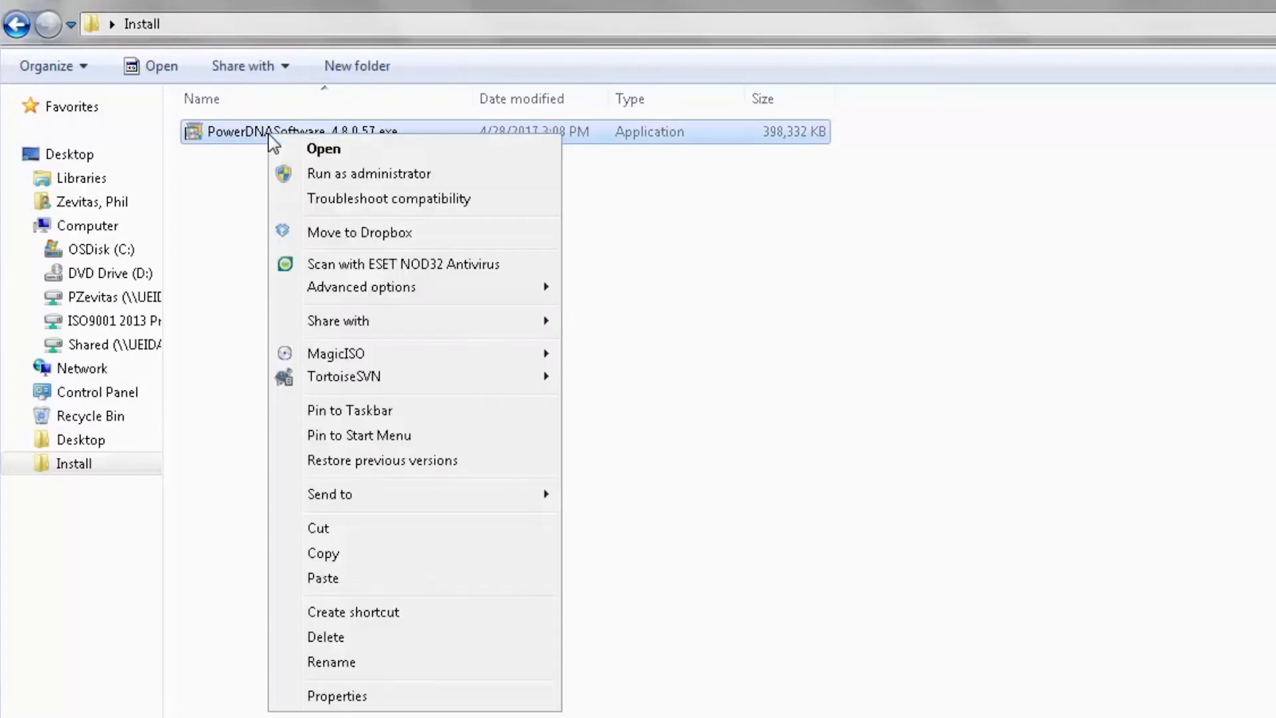
left_click(323, 148)
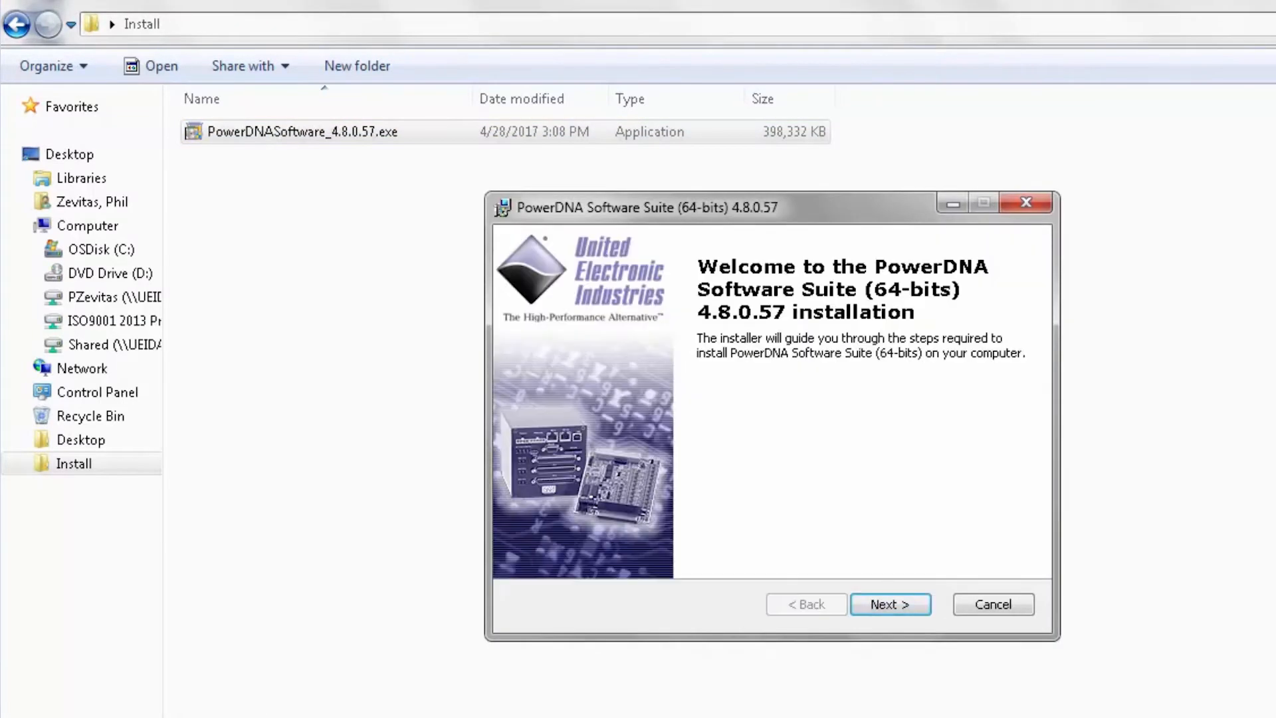
left_click(890, 604)
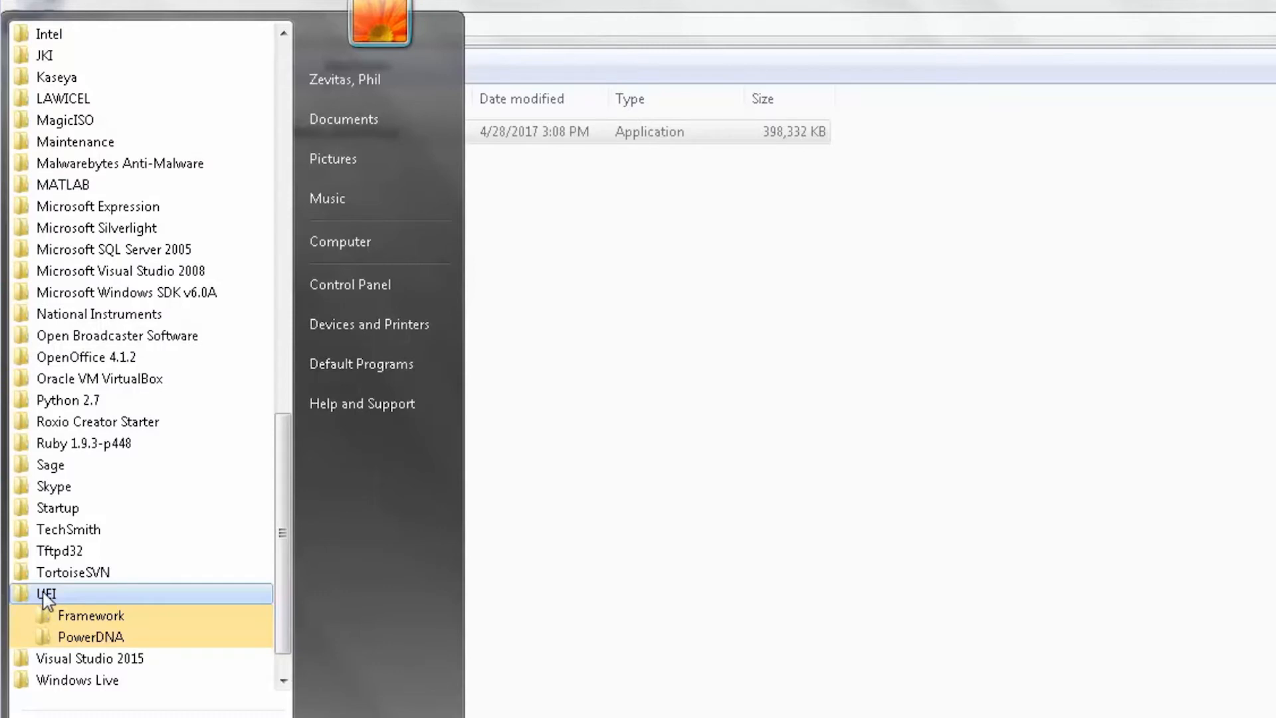
Step: Browse the installed UEI program entries in the Start menu
left_click(91, 637)
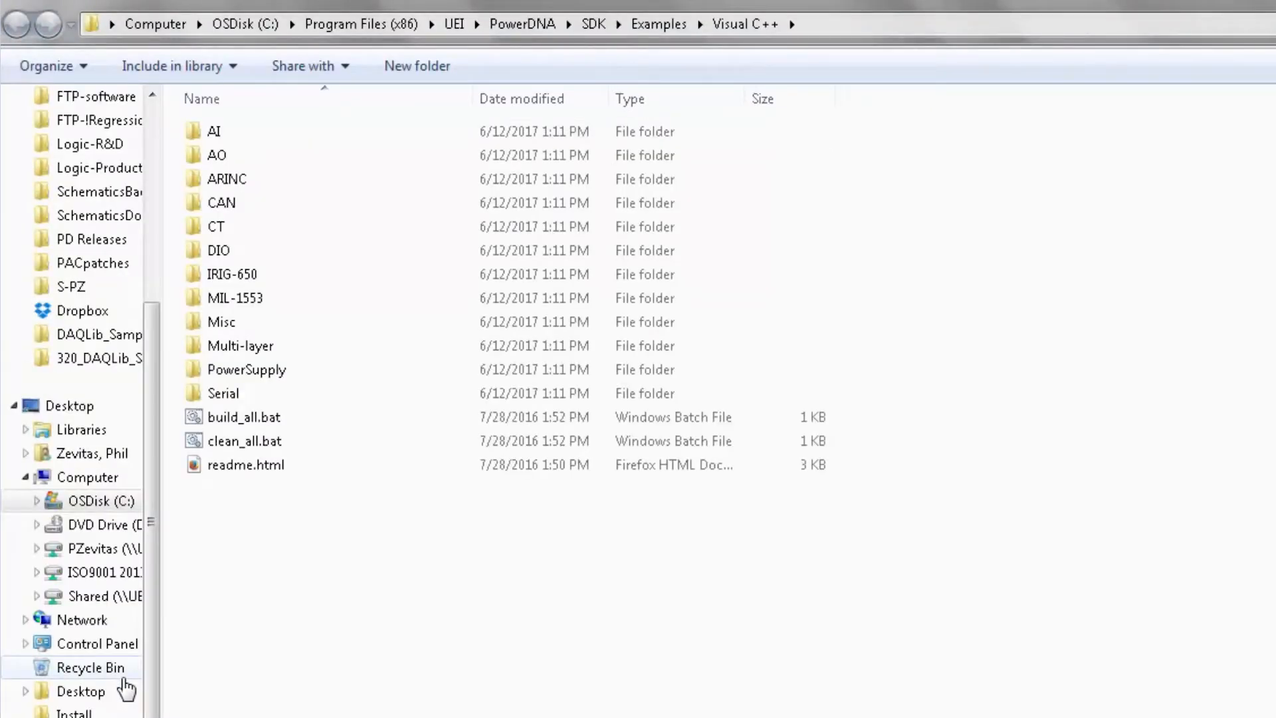
mouse_move(480, 53)
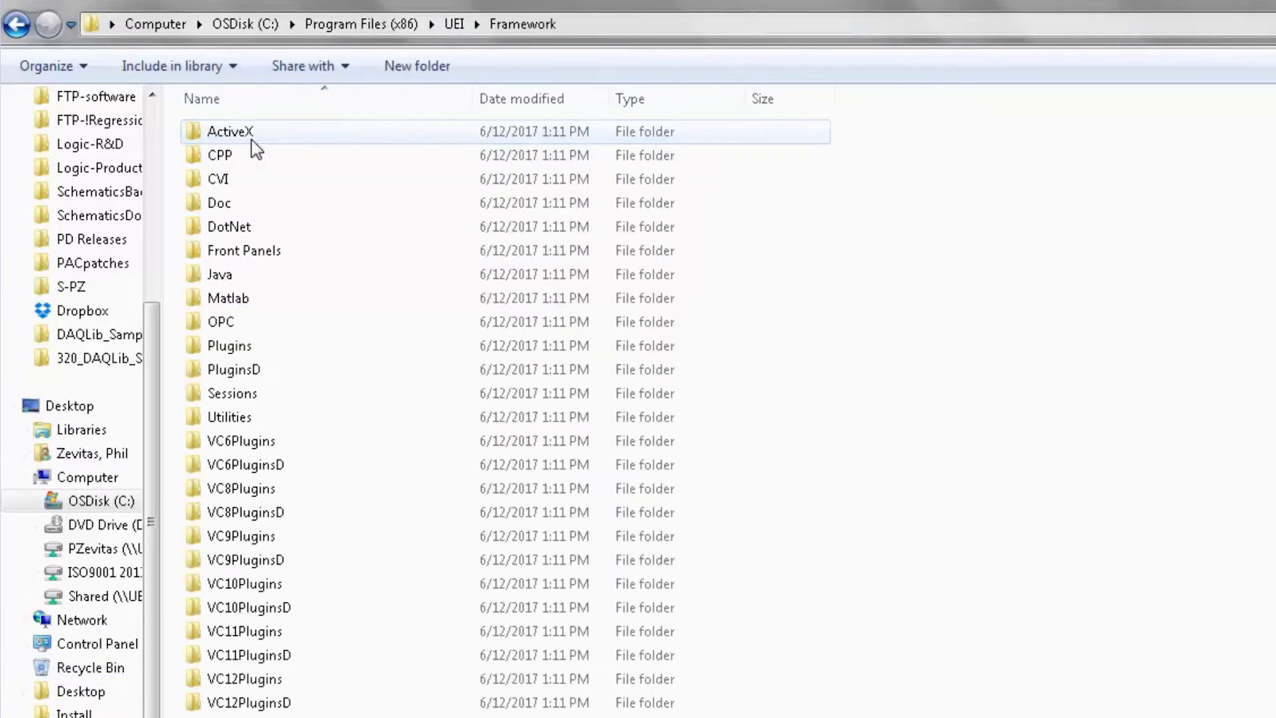
mouse_move(566, 24)
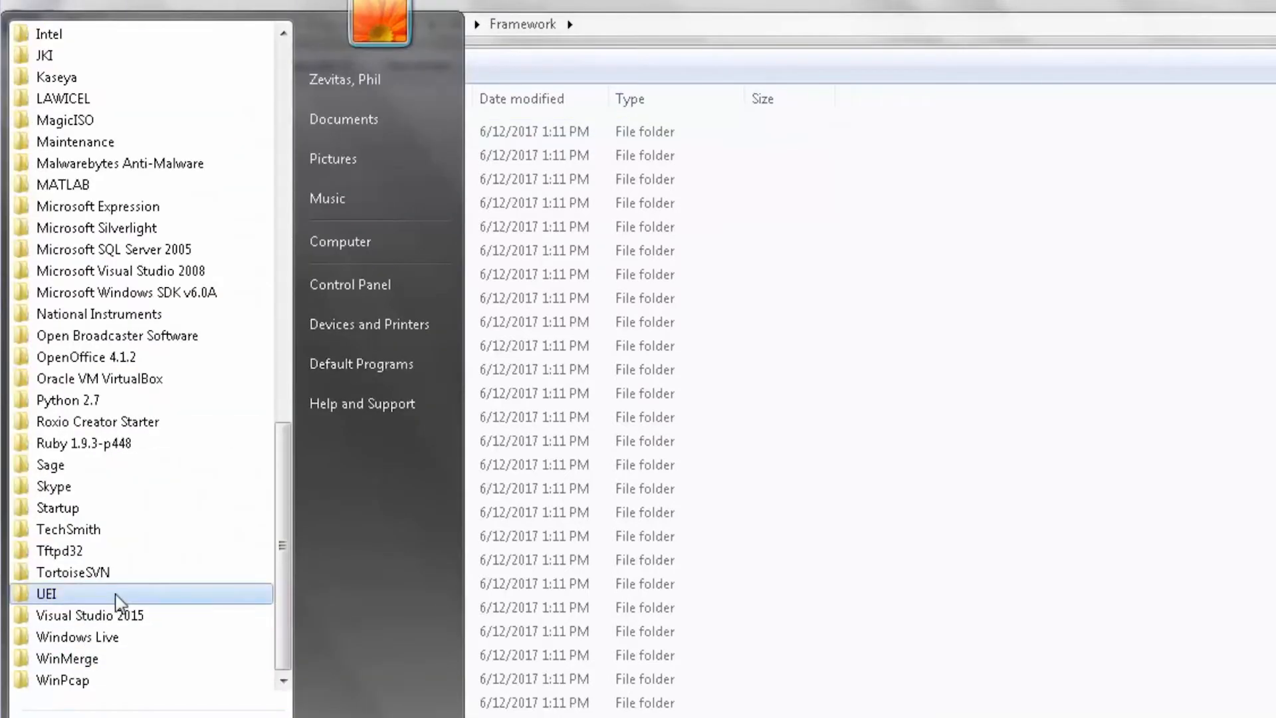
Step: Start MTTTY and then PowerDNA Explorer from the UEI PowerDNA program group
left_click(46, 593)
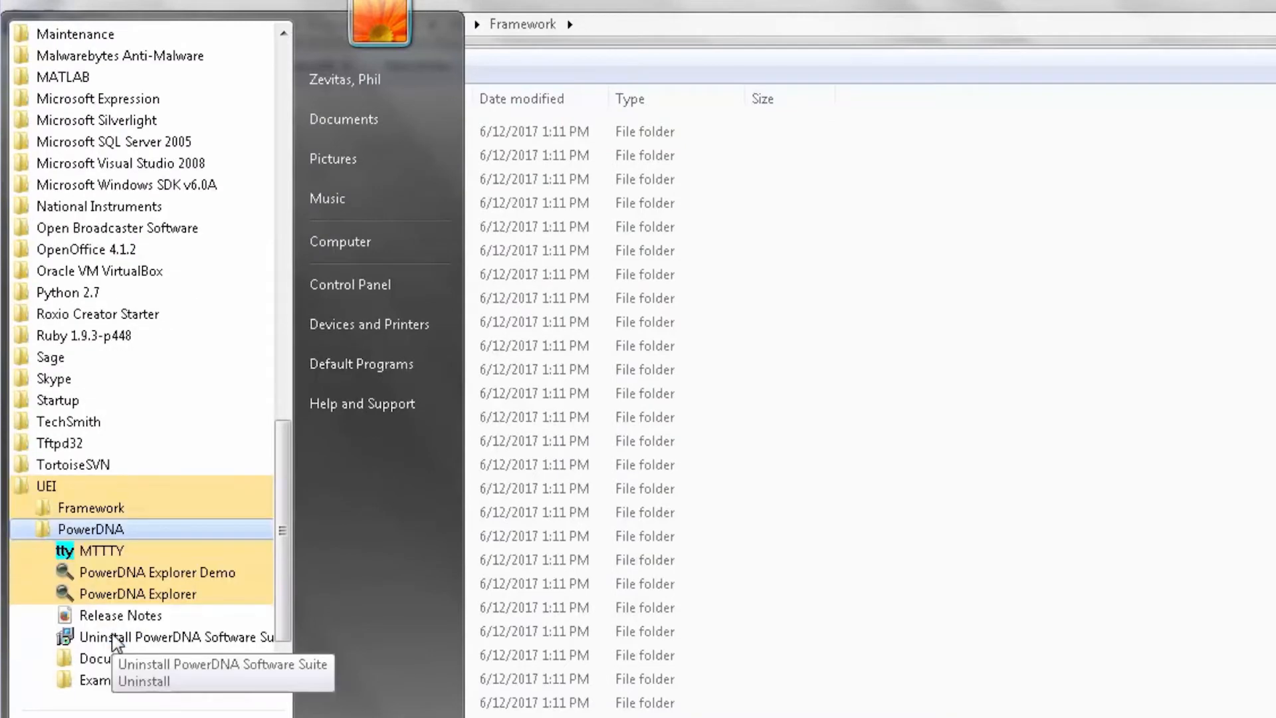
mouse_move(101, 551)
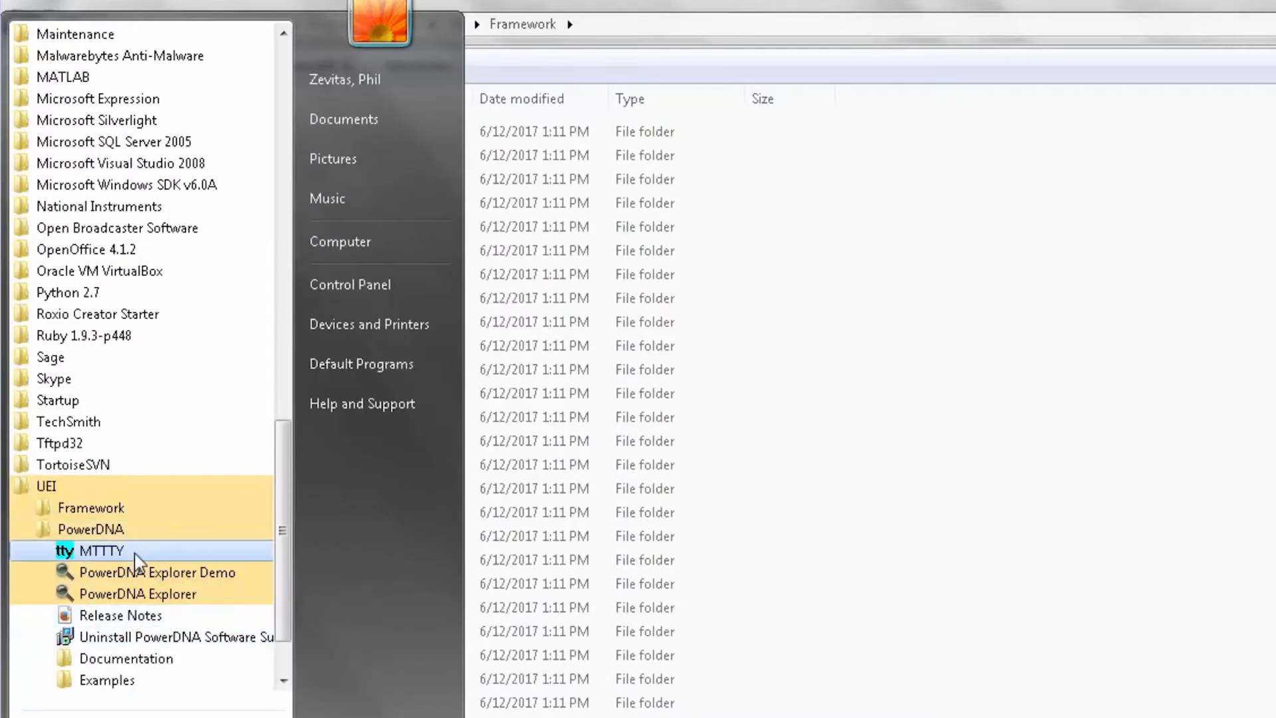
left_click(101, 550)
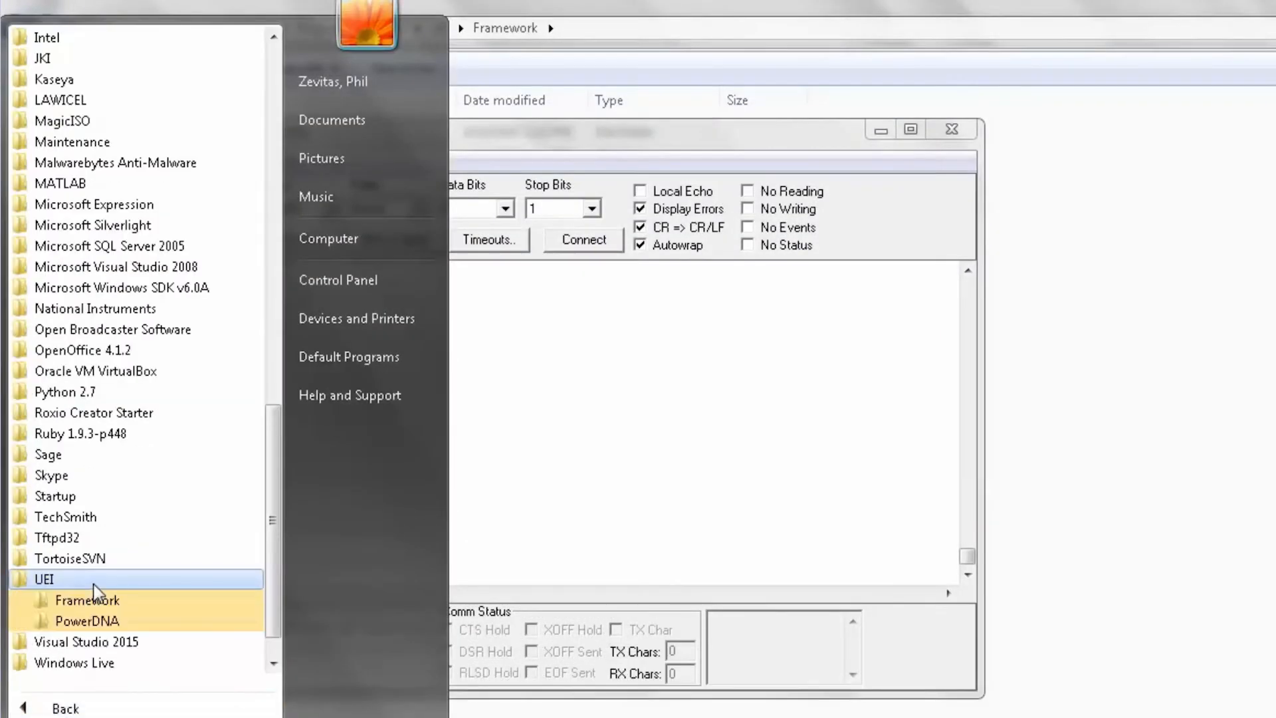
left_click(86, 621)
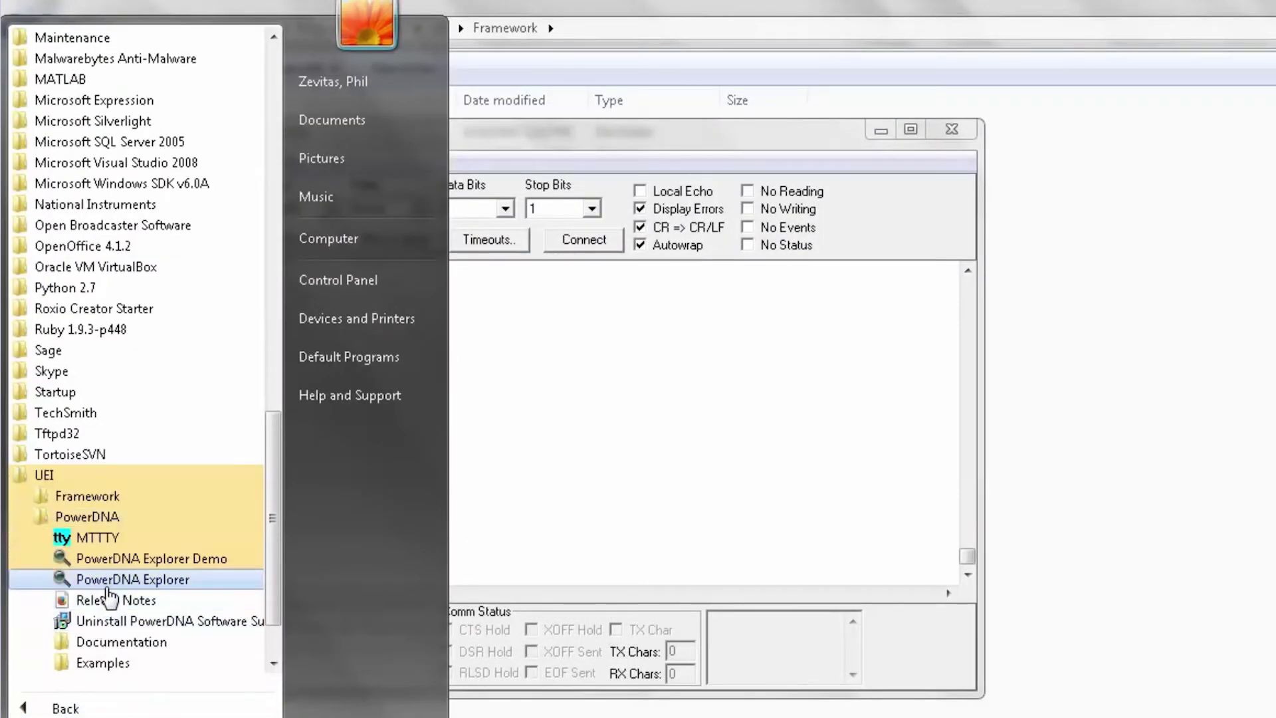
left_click(131, 579)
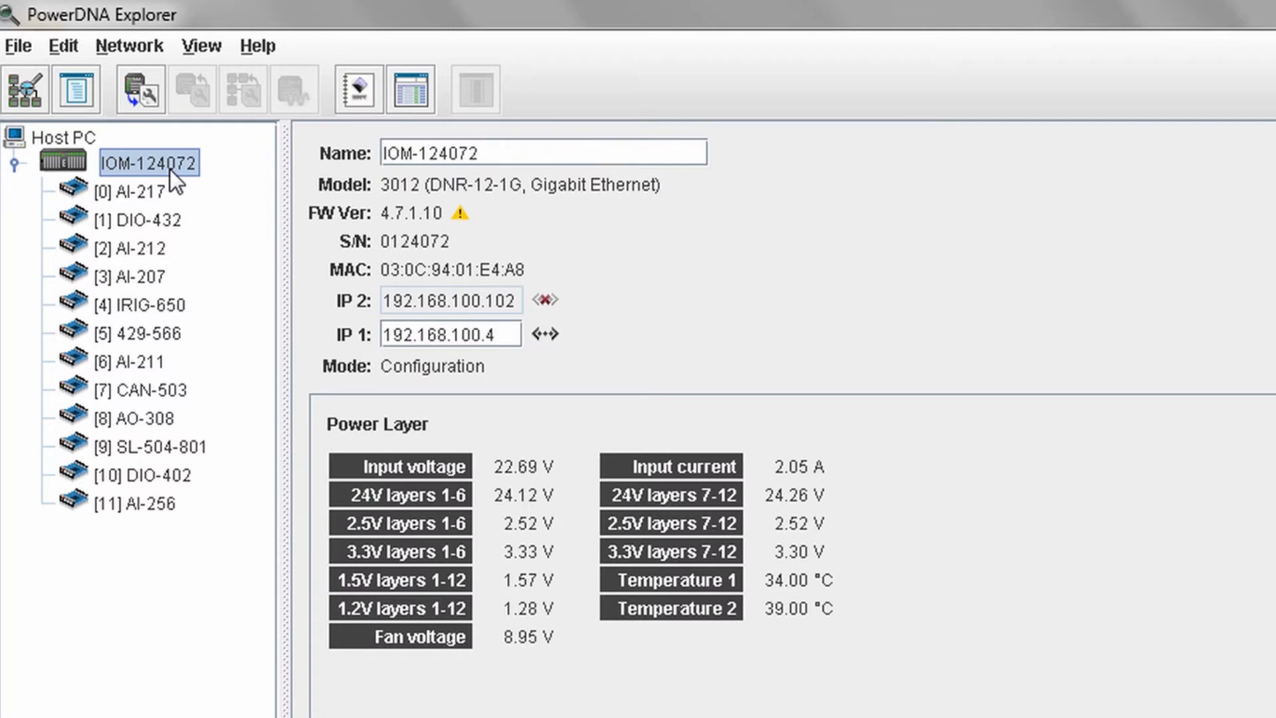
mouse_move(450, 202)
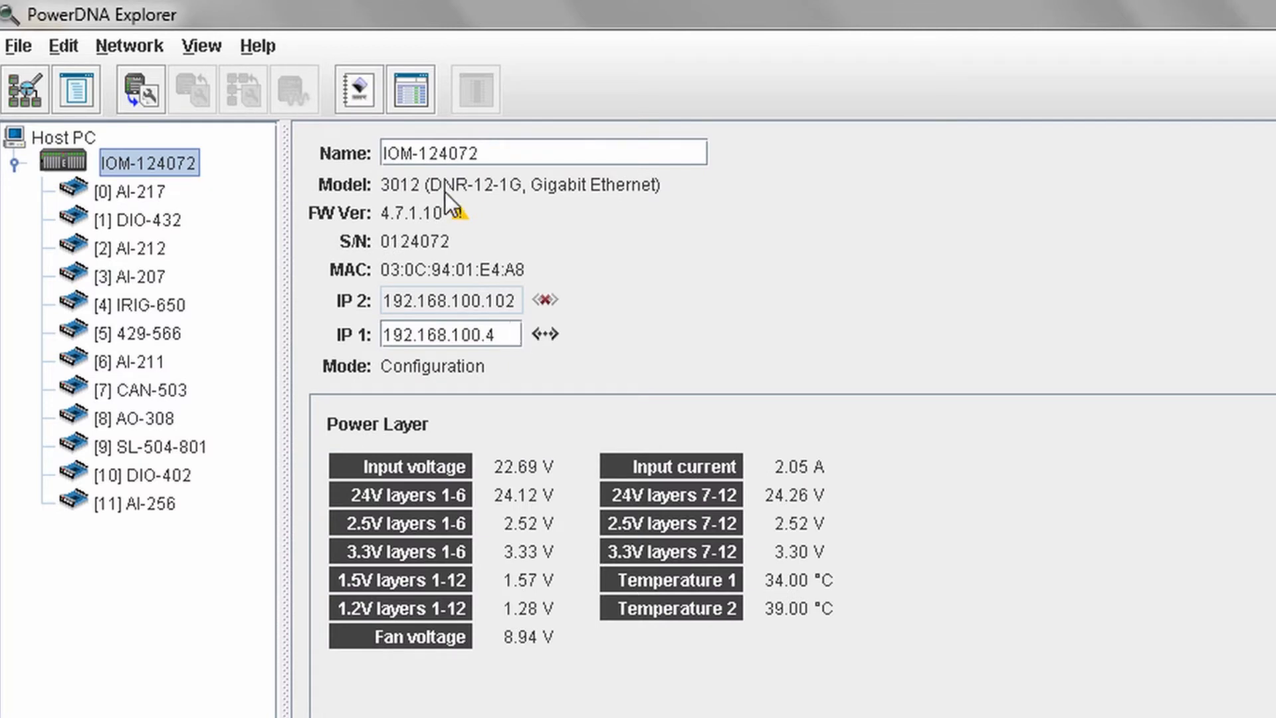
mouse_move(688, 268)
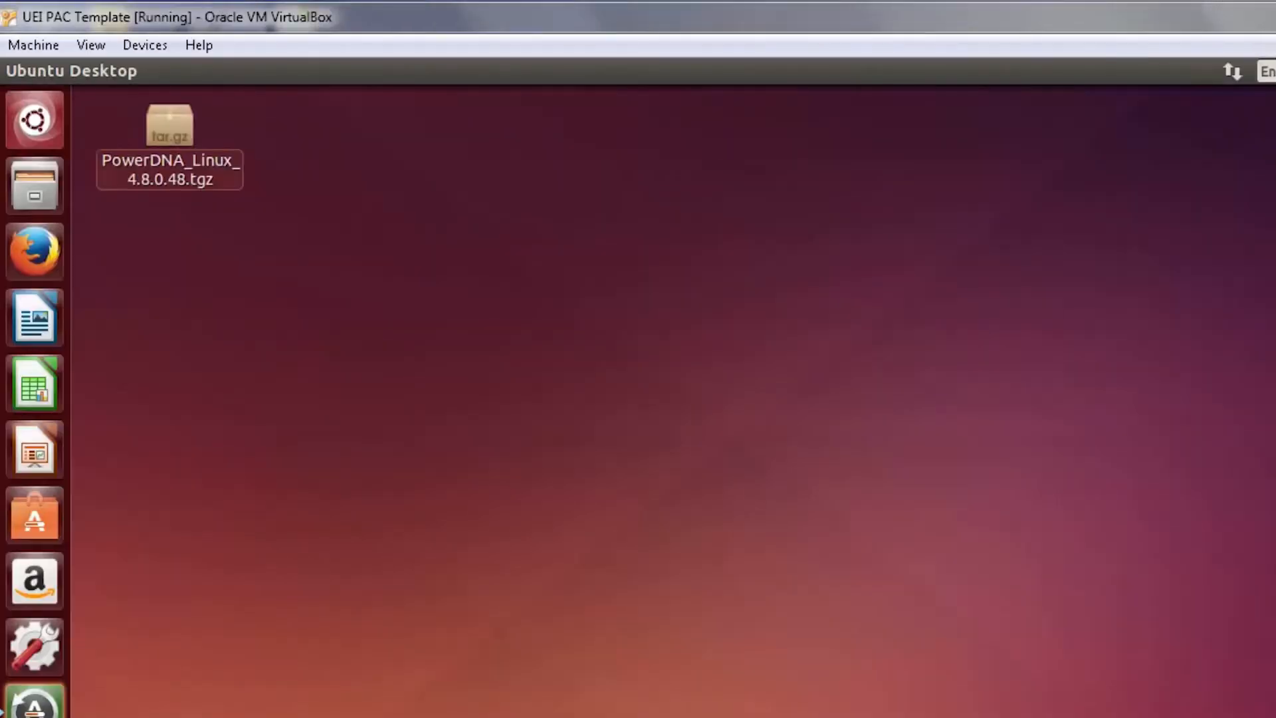
mouse_move(572, 270)
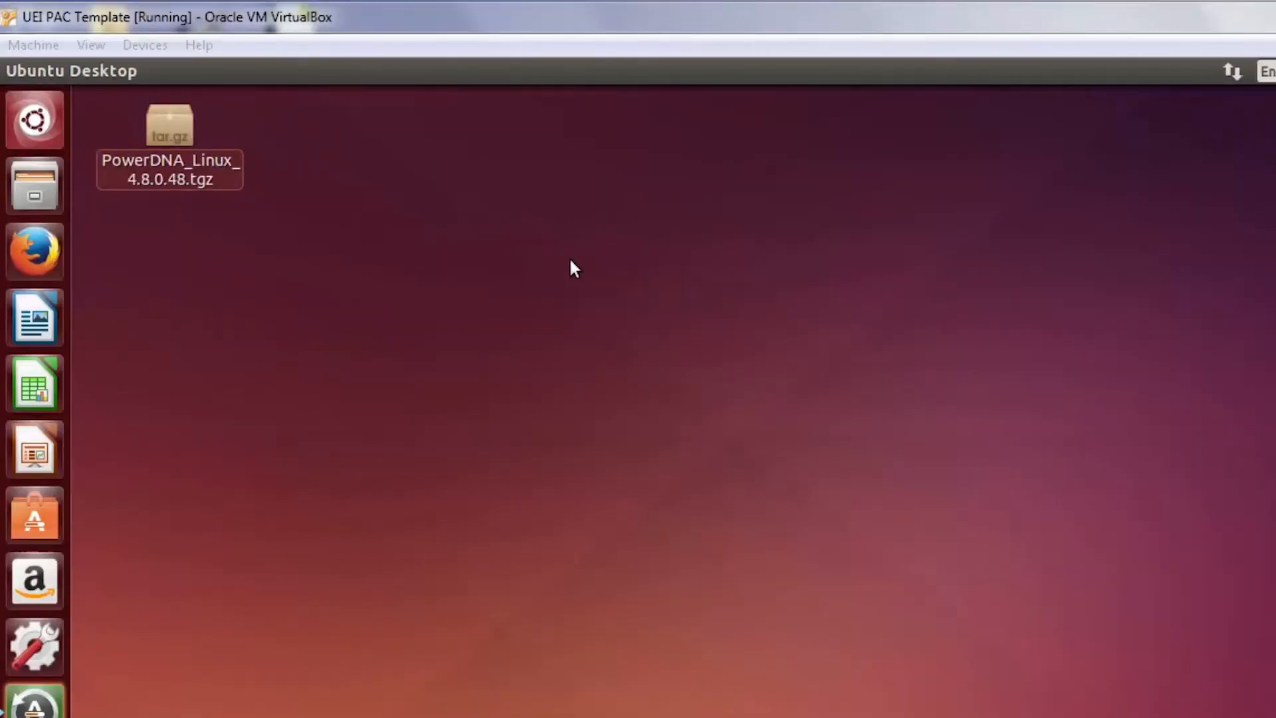
mouse_move(188, 134)
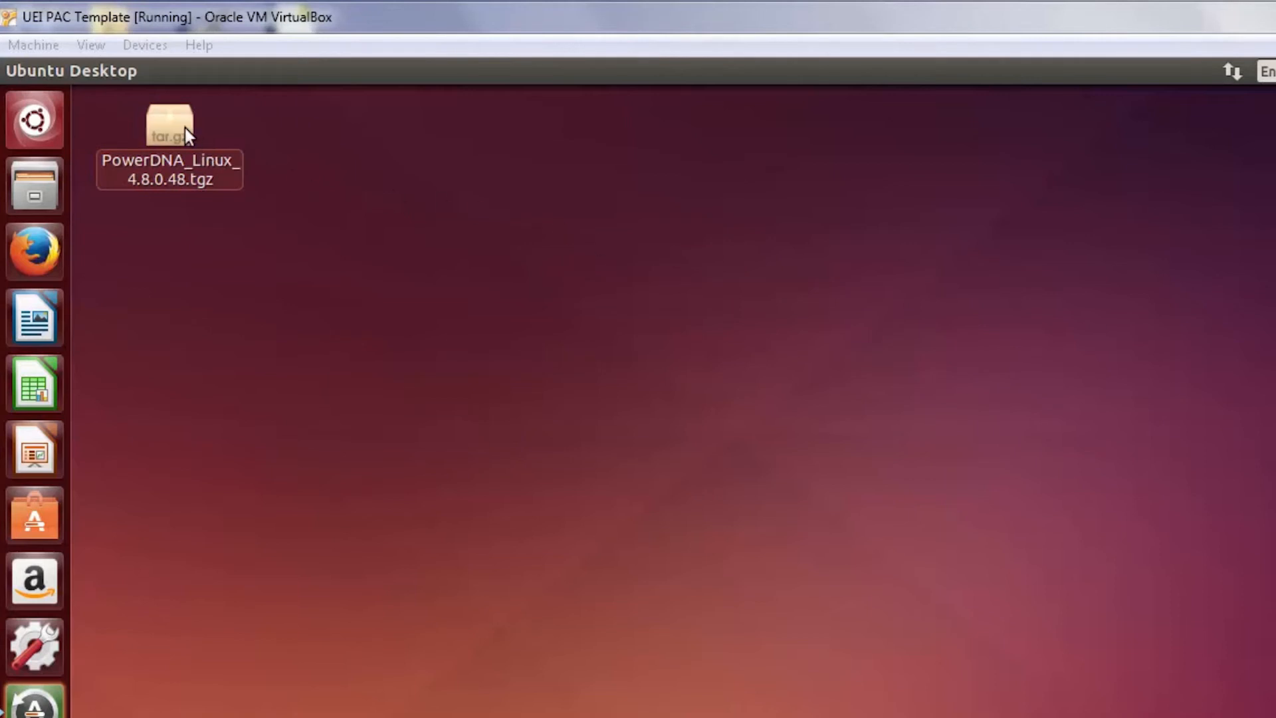
Step: Open PowerDNA_Linux_4.8.0.48.tgz in Archive Manager and select the PowerDNA_4.8.0 folder
double_click(169, 126)
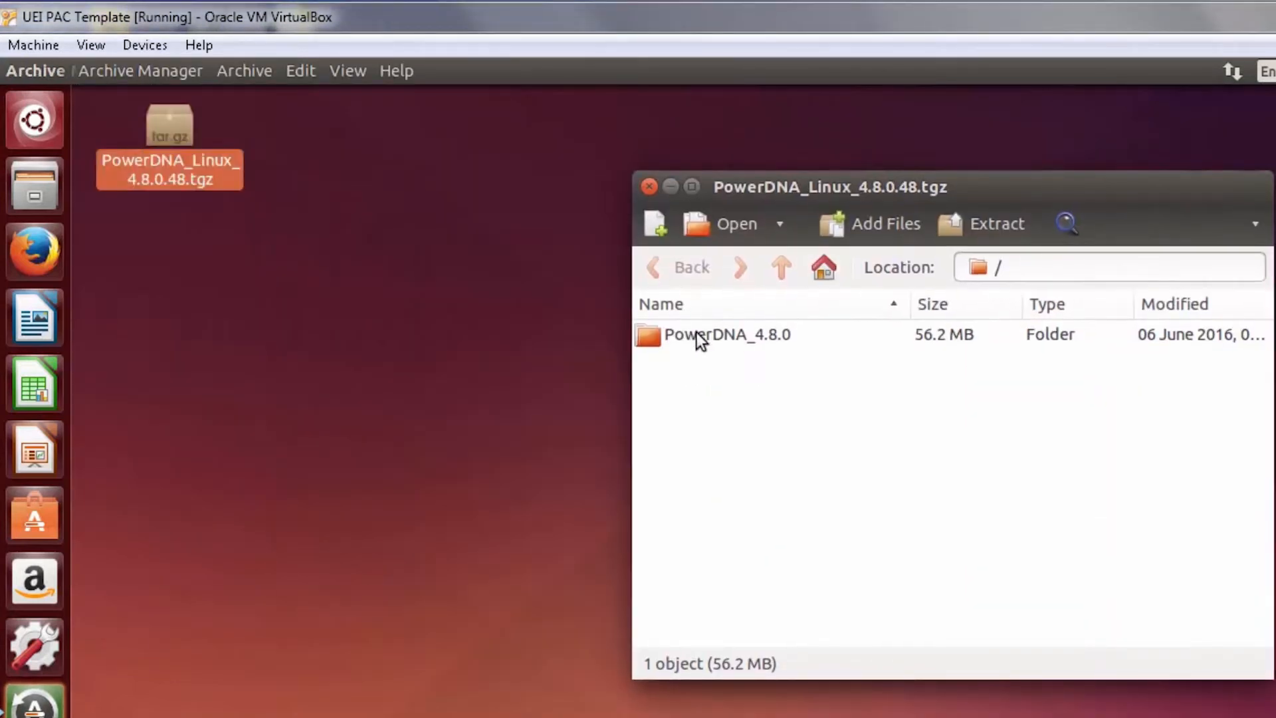
left_click(728, 335)
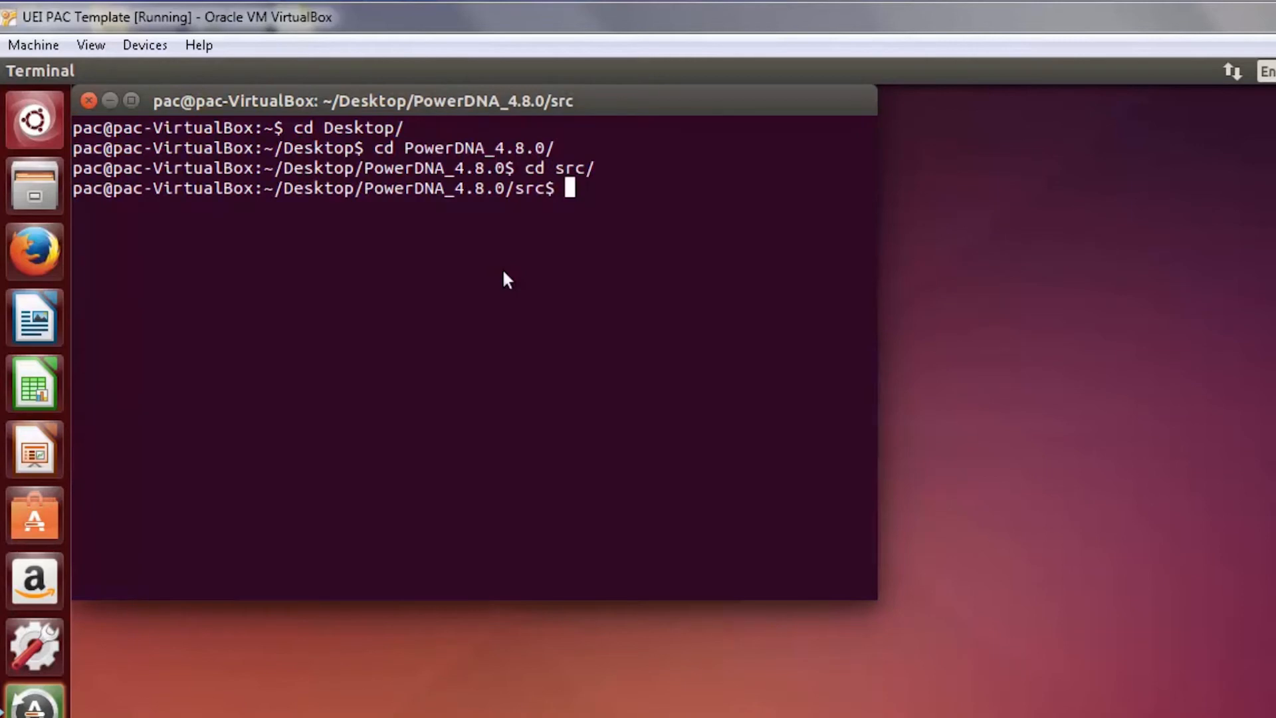
Step: Run make, make install and make samples in the PowerDNA_4.8.0/src terminal to build the library and sample programs
type("make")
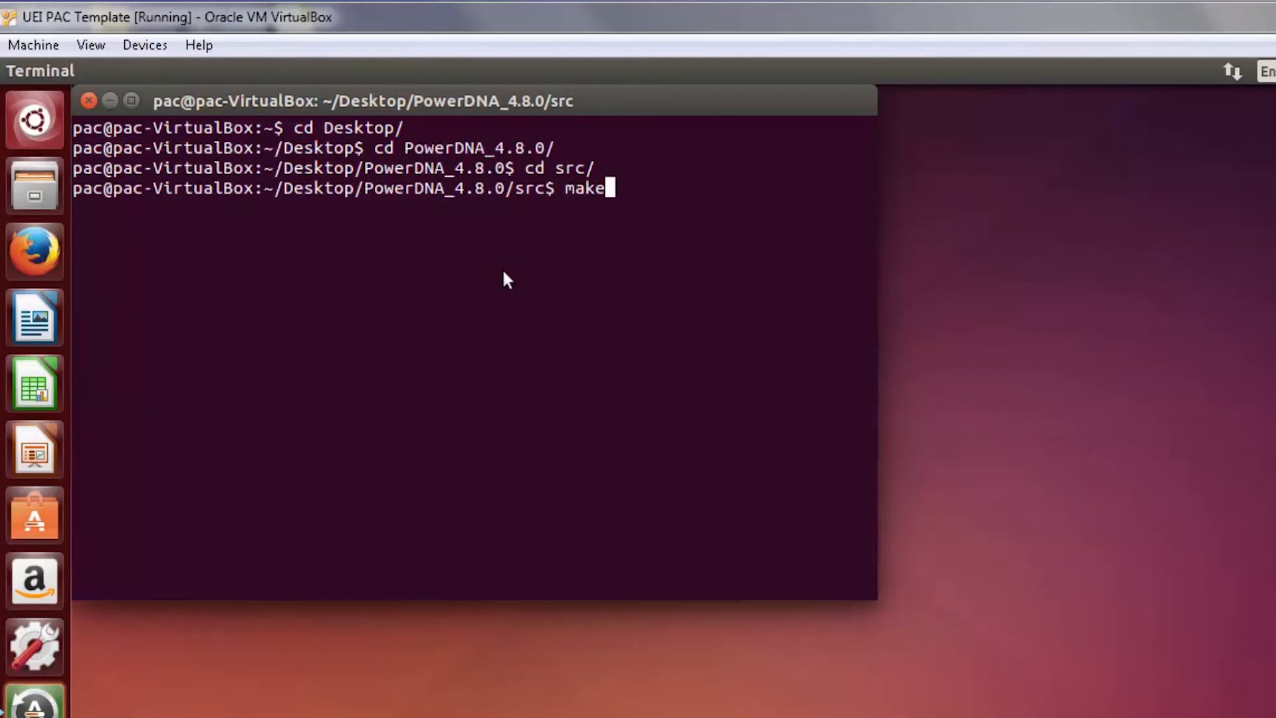
type("sudo")
key("Return")
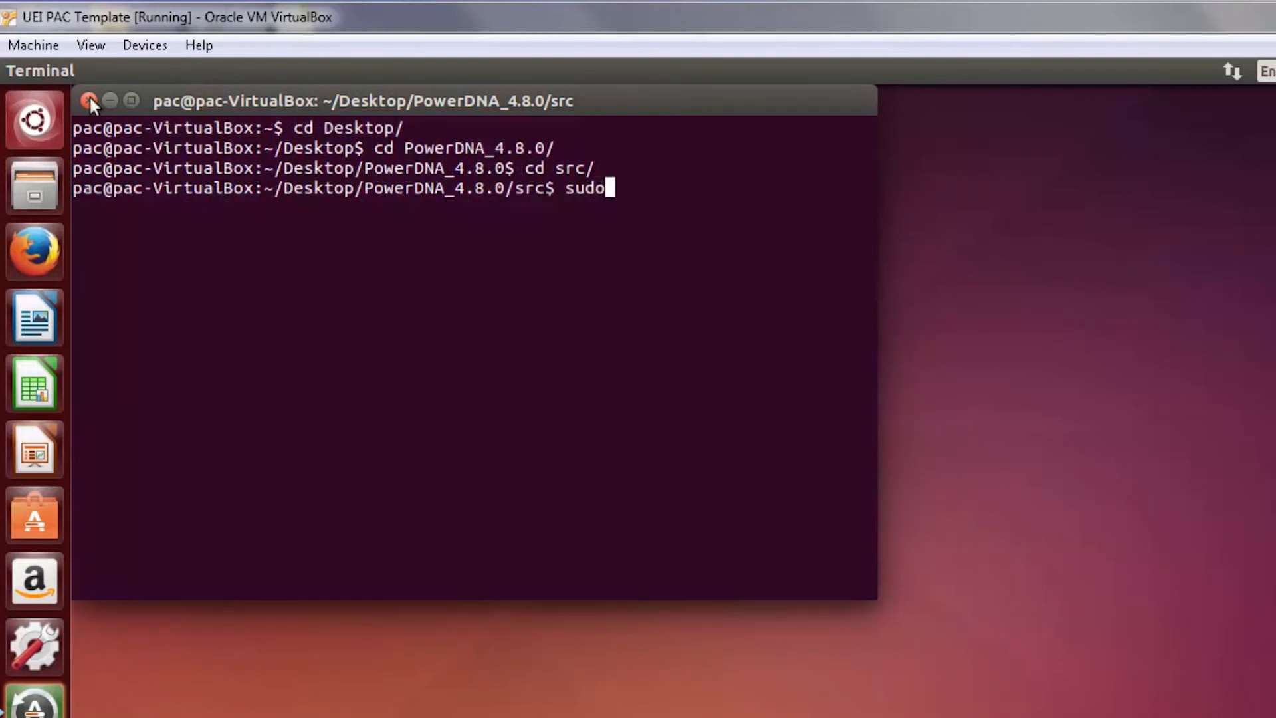
type("make inst")
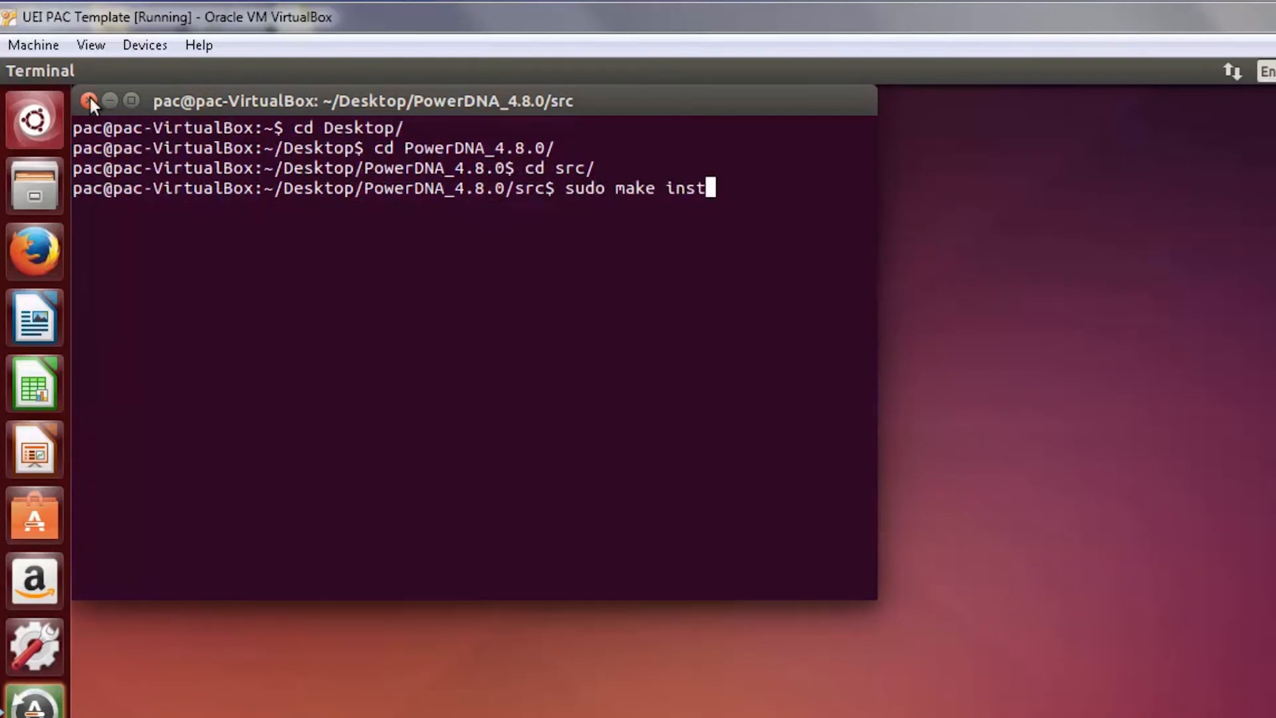
key("Return")
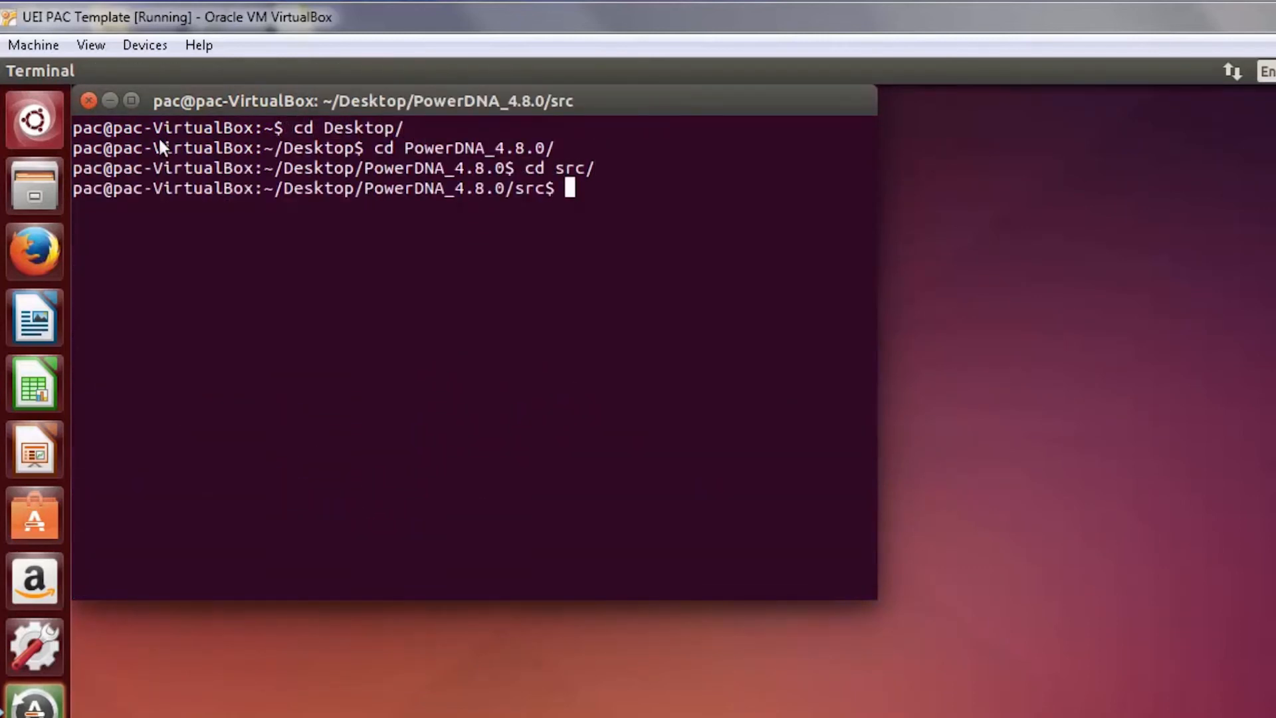
type("make sample")
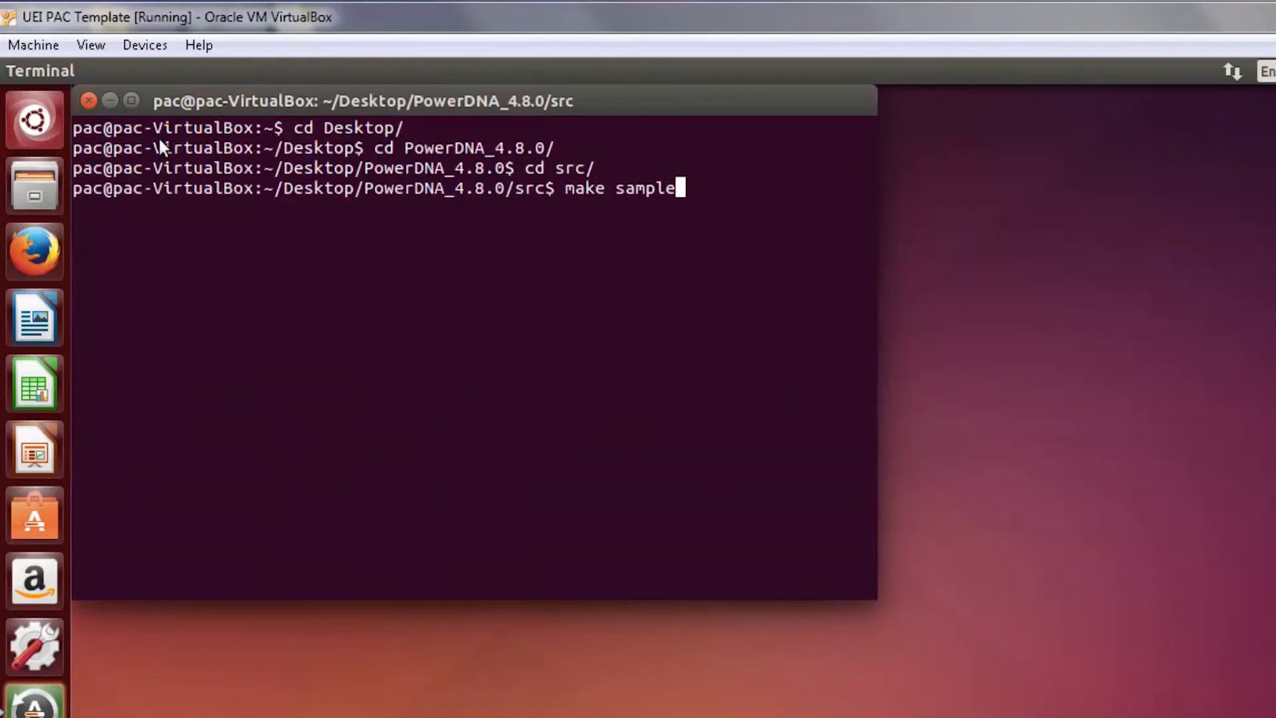
key("Return")
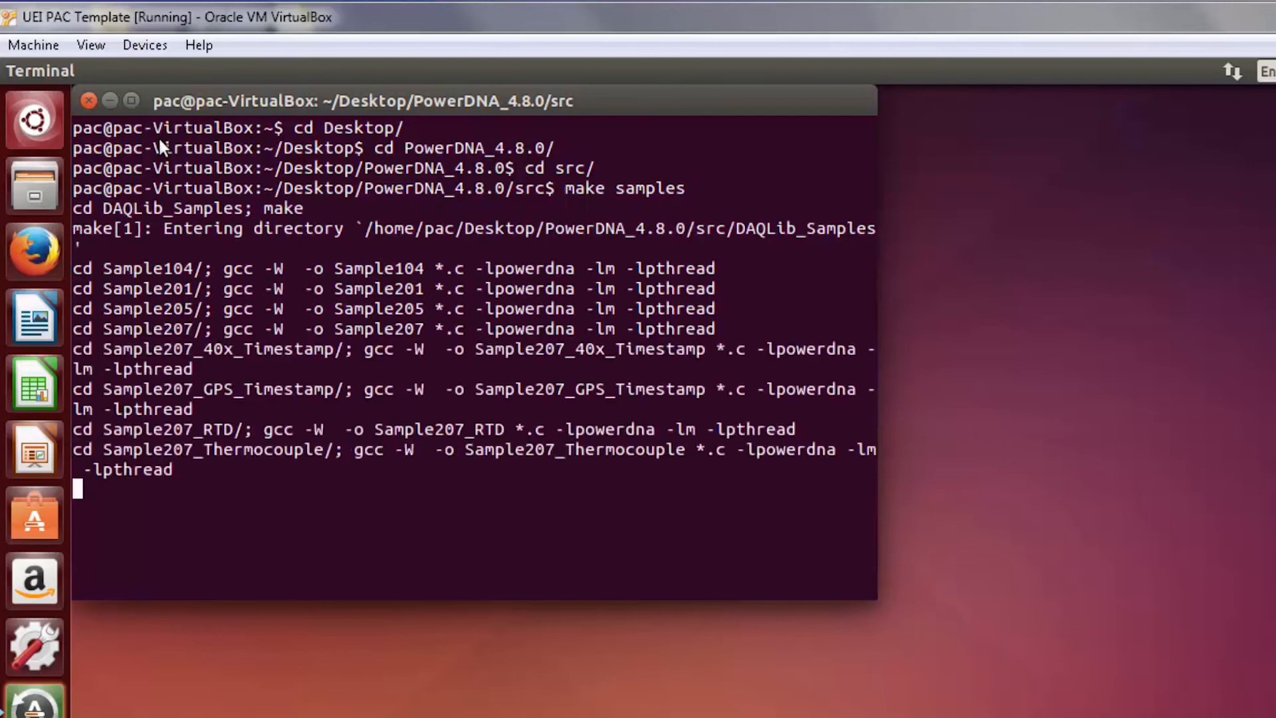
Step: Scroll the terminal to follow the gcc output as the Sample directories compile up to Sample553BM_Protocol
scroll("down", 3)
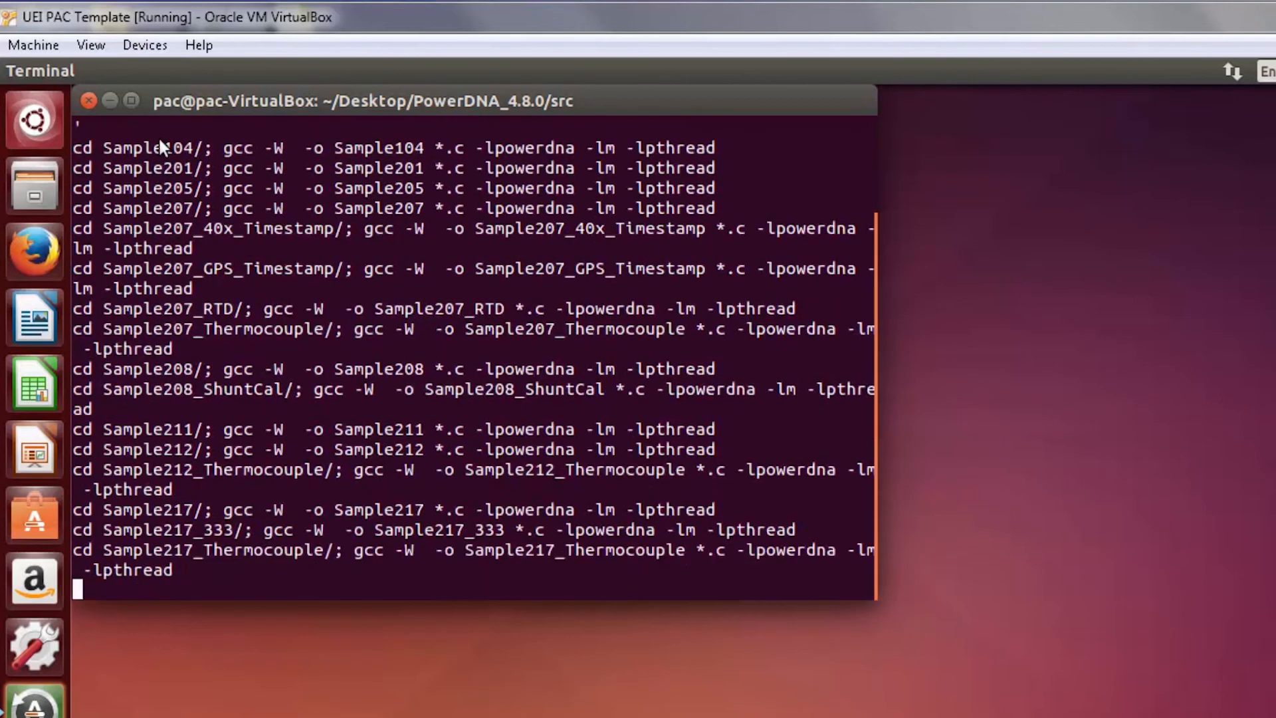
scroll("down", 3)
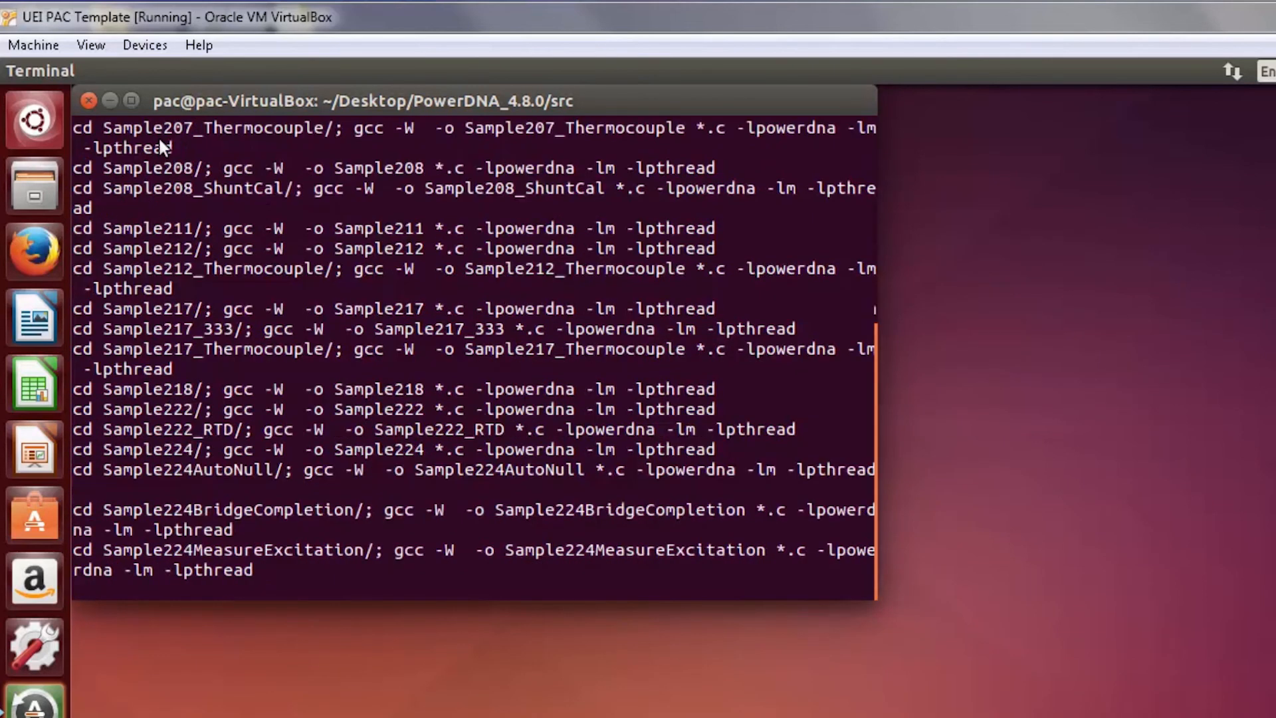
scroll("down", 3)
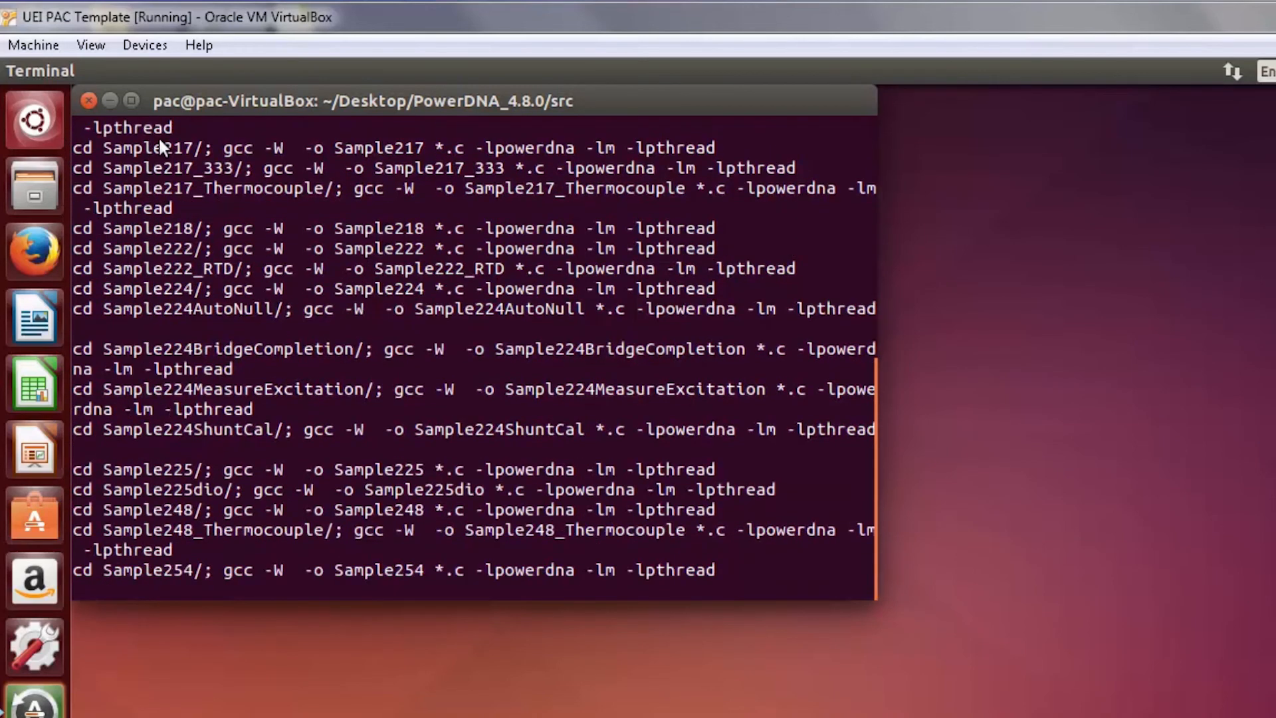
scroll("down", 3)
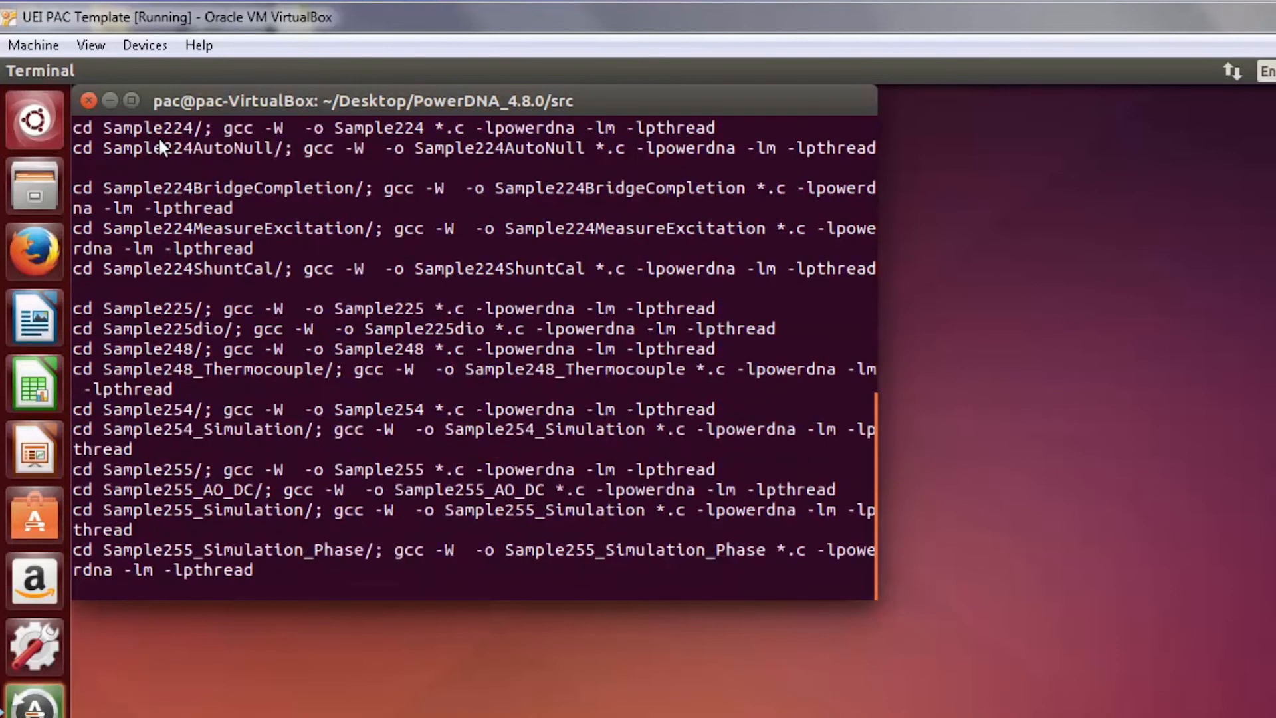
scroll("down", 3)
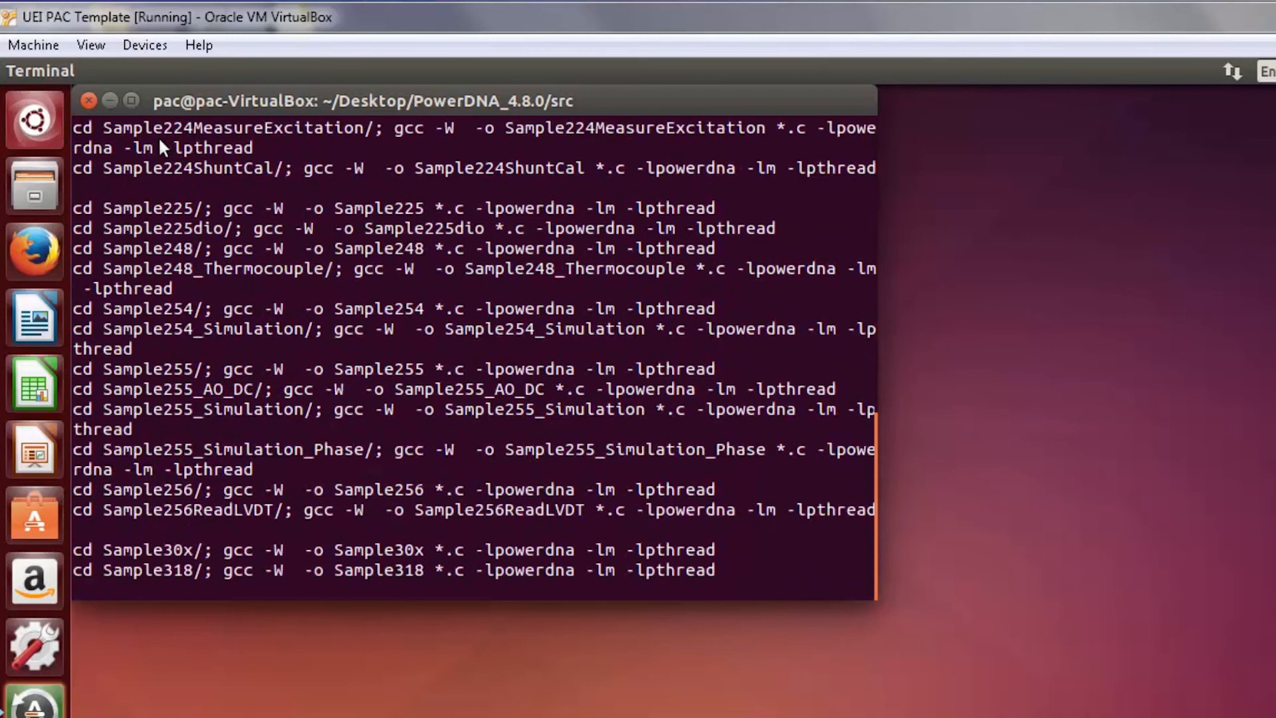
scroll("down", 3)
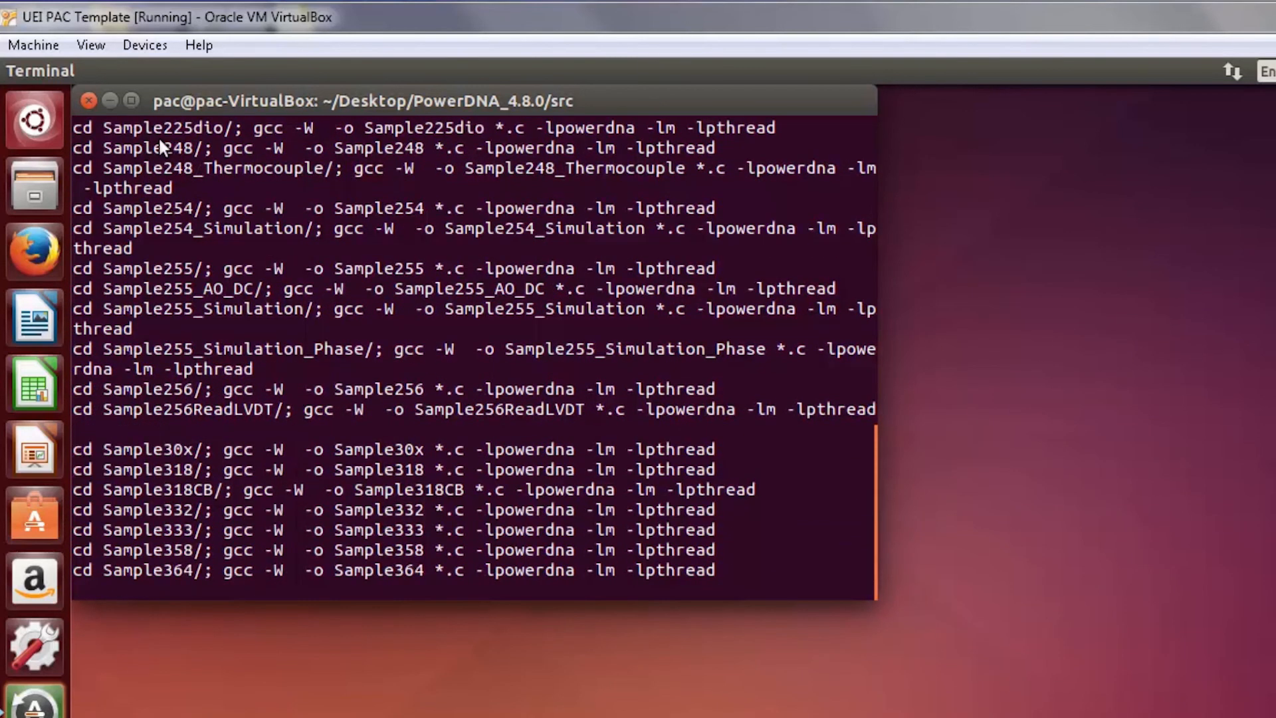
scroll("down", 3)
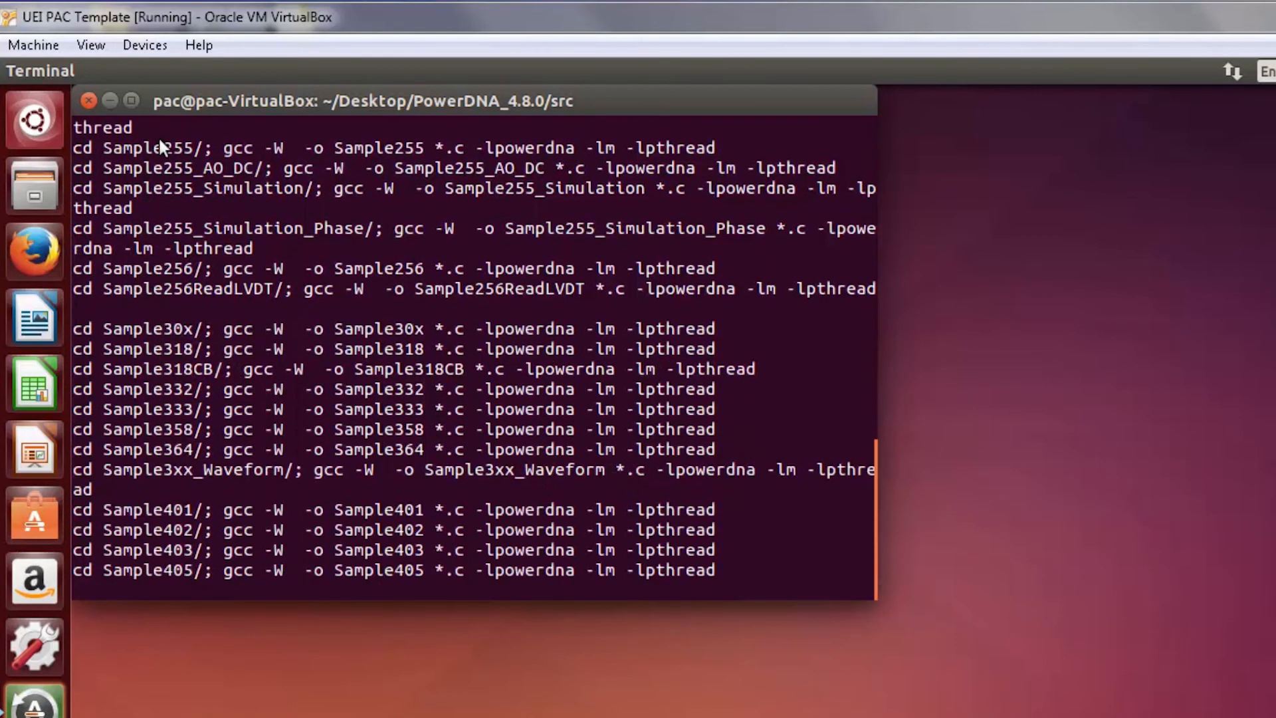
scroll("down", 3)
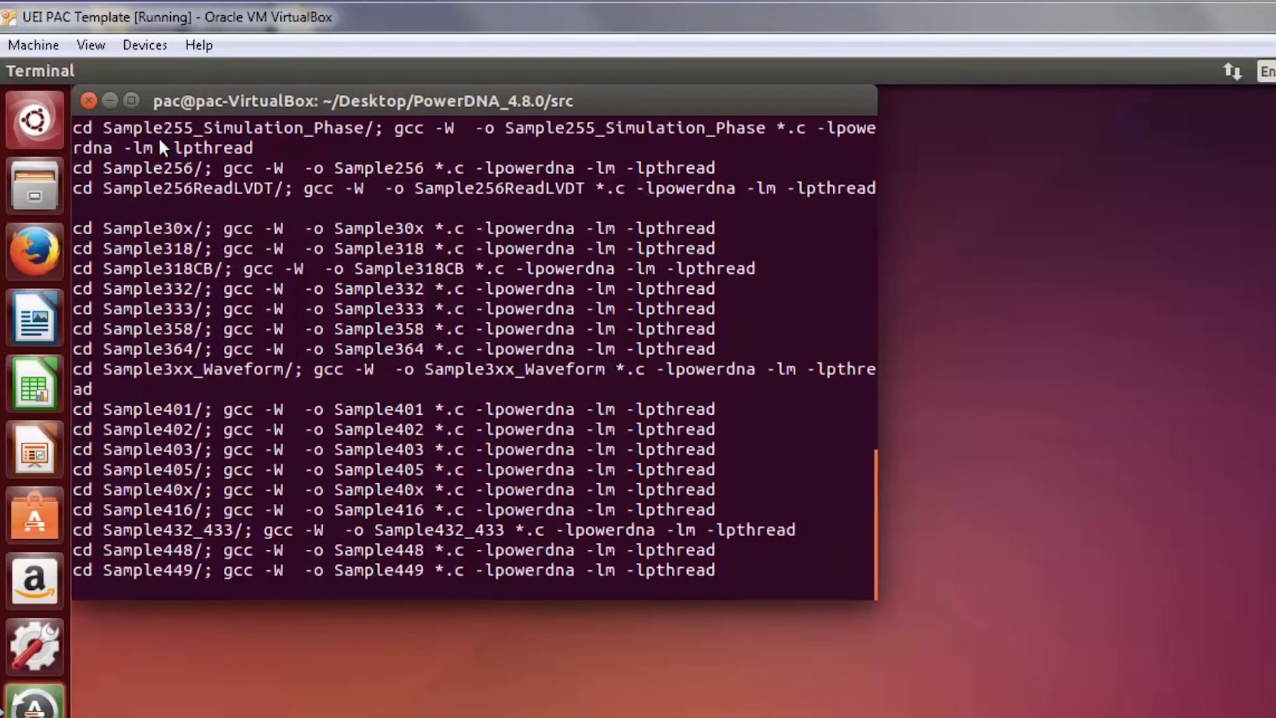
scroll("down", 3)
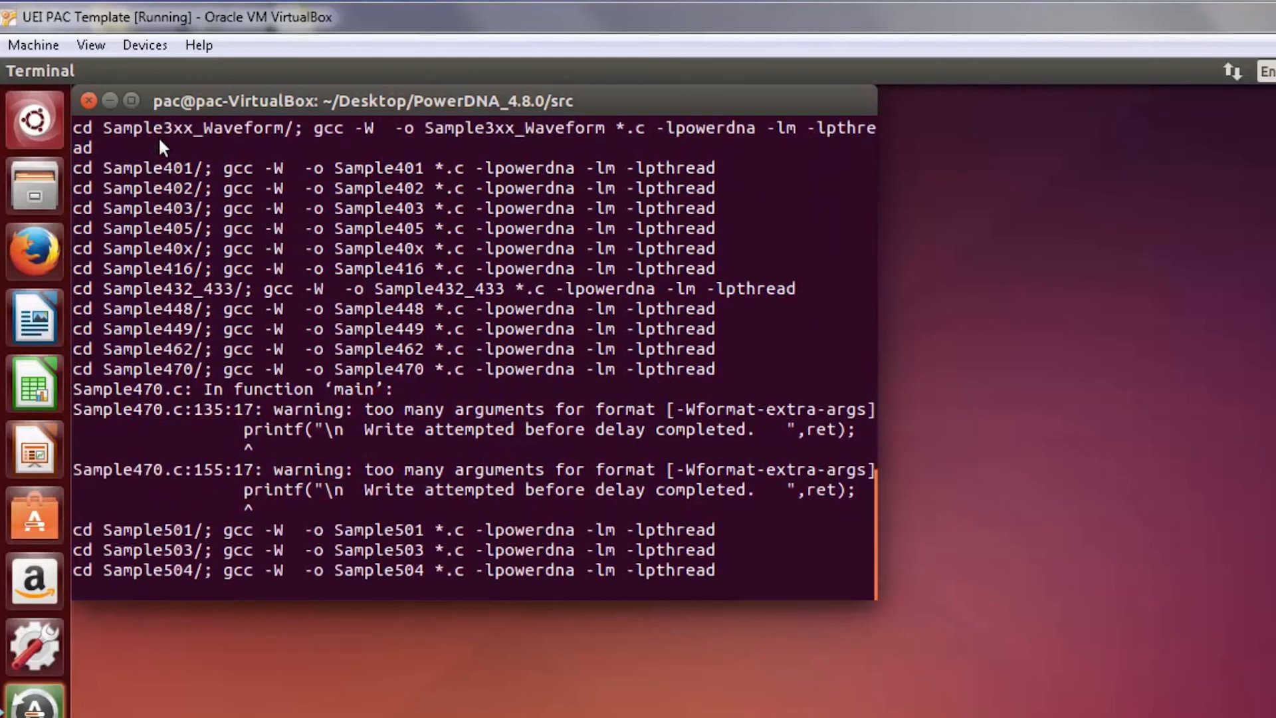
scroll("down", 3)
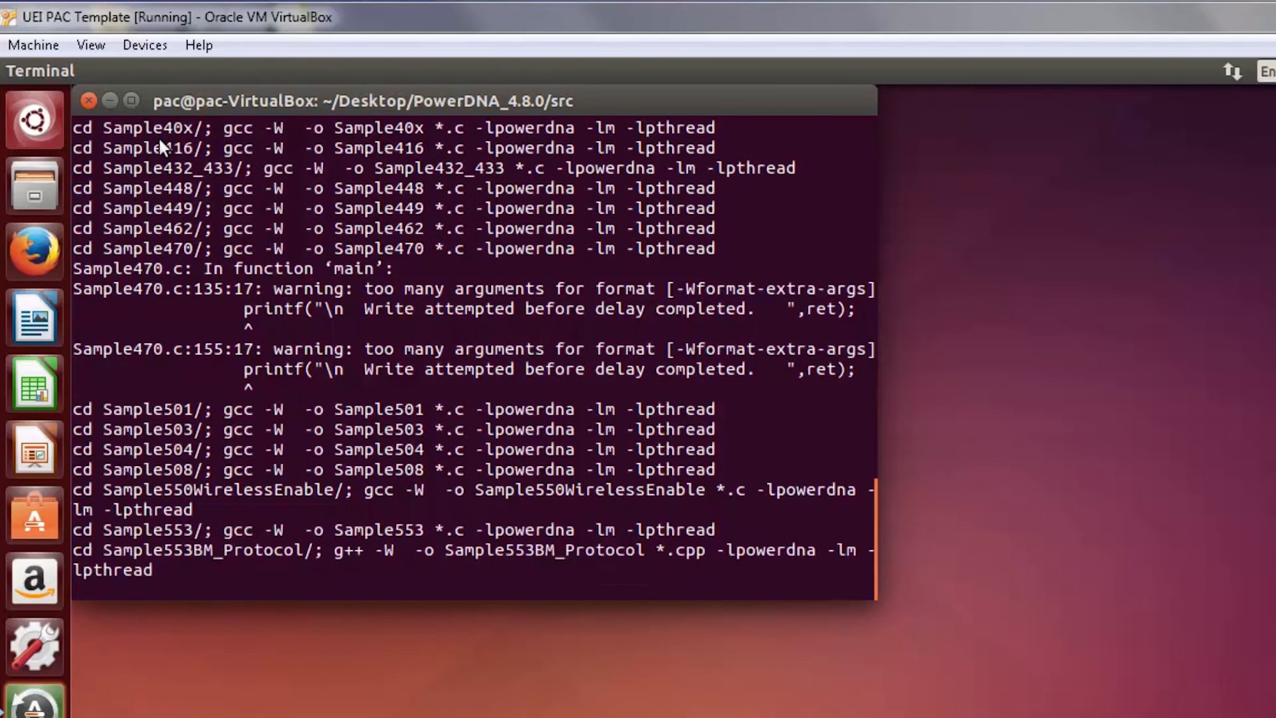